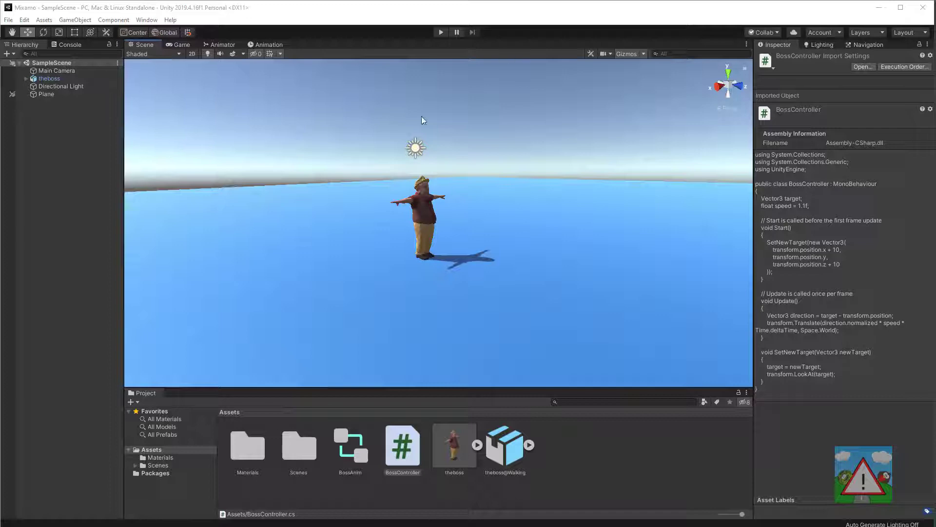
{"action": "mouse_move", "coordinate": [541, 241]}
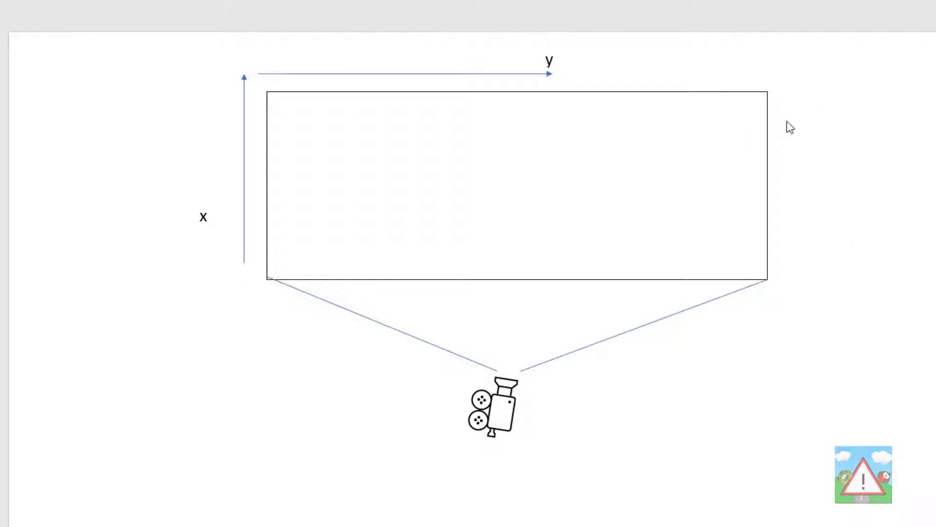
{"action": "mouse_move", "coordinate": [931, 258]}
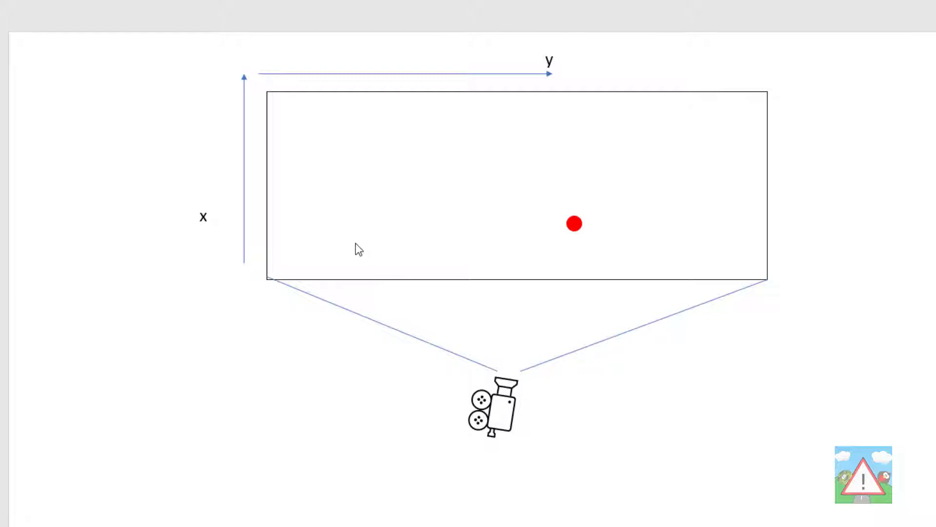
{"action": "mouse_move", "coordinate": [757, 140]}
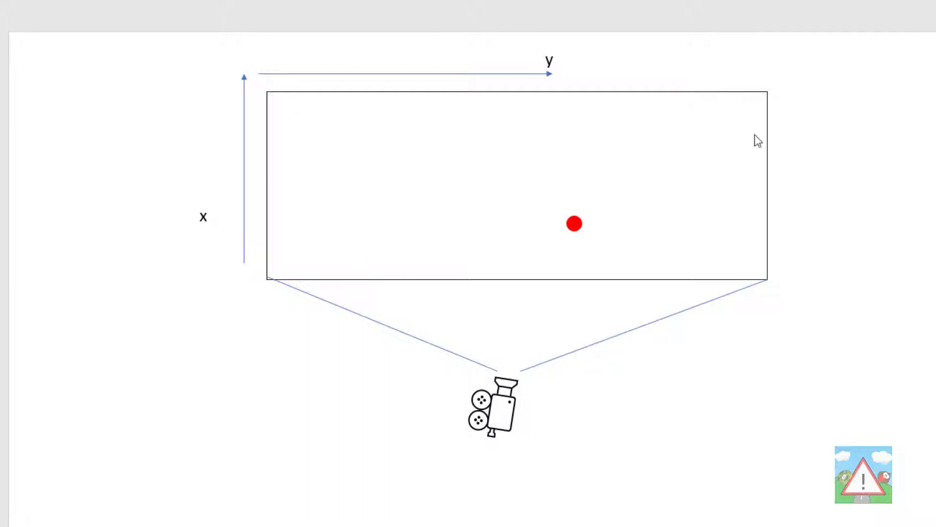
{"action": "mouse_move", "coordinate": [742, 277]}
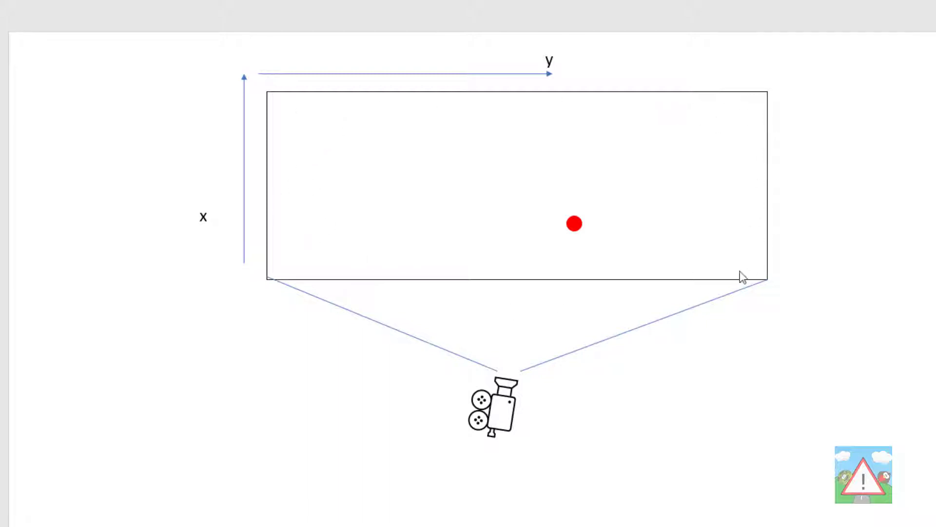
Select the red dot marking the target point inside the camera's rectangle.
{"action": "left_click", "coordinate": [574, 224]}
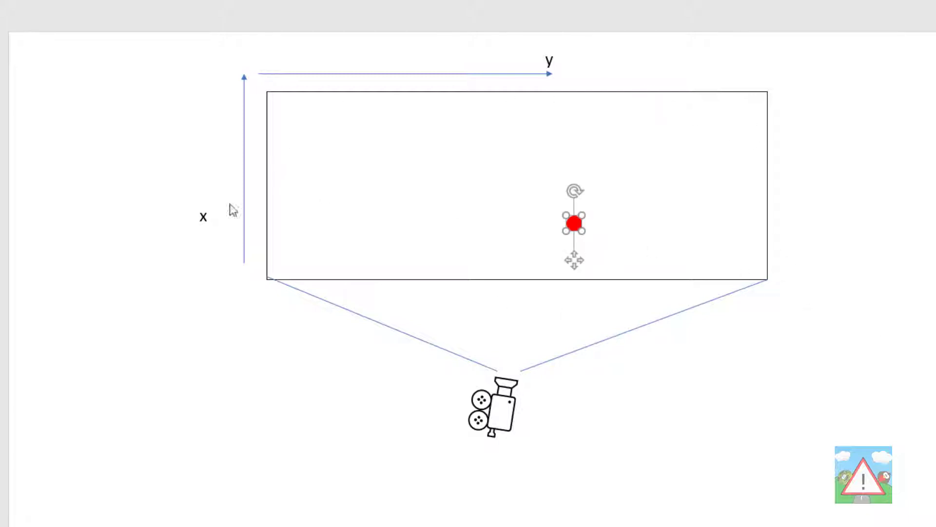
{"action": "mouse_move", "coordinate": [415, 147]}
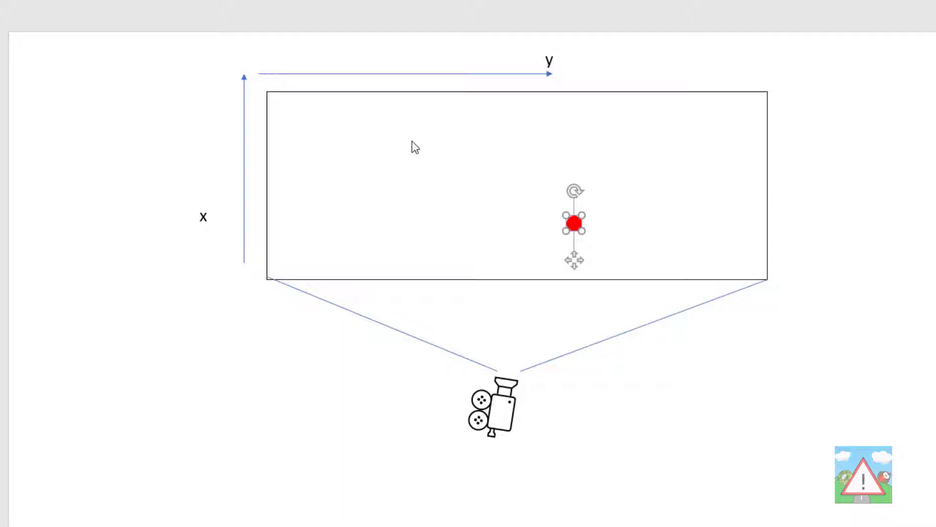
{"action": "mouse_move", "coordinate": [683, 195]}
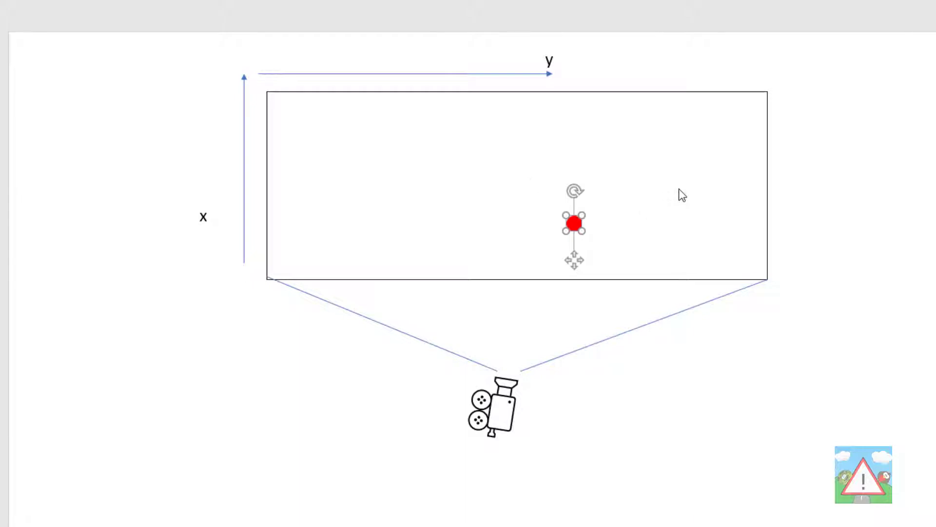
{"action": "mouse_move", "coordinate": [759, 197]}
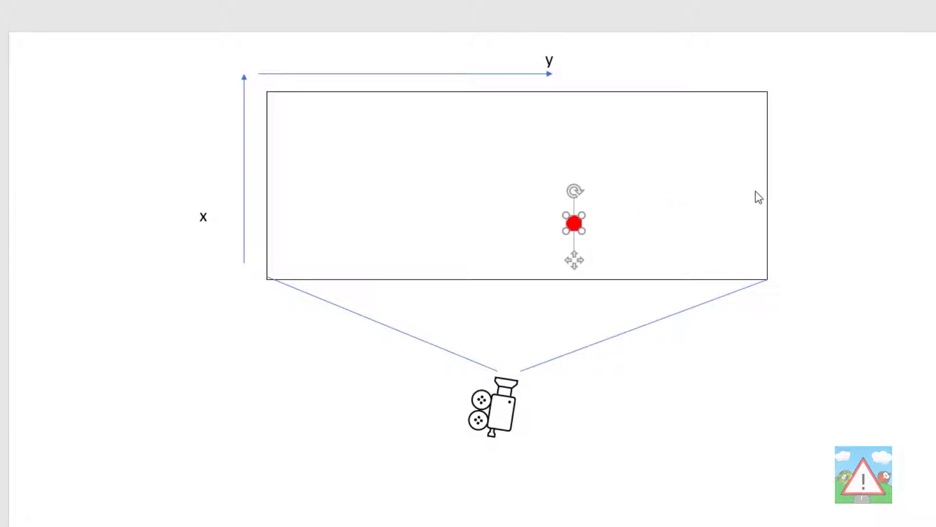
{"action": "mouse_move", "coordinate": [373, 316]}
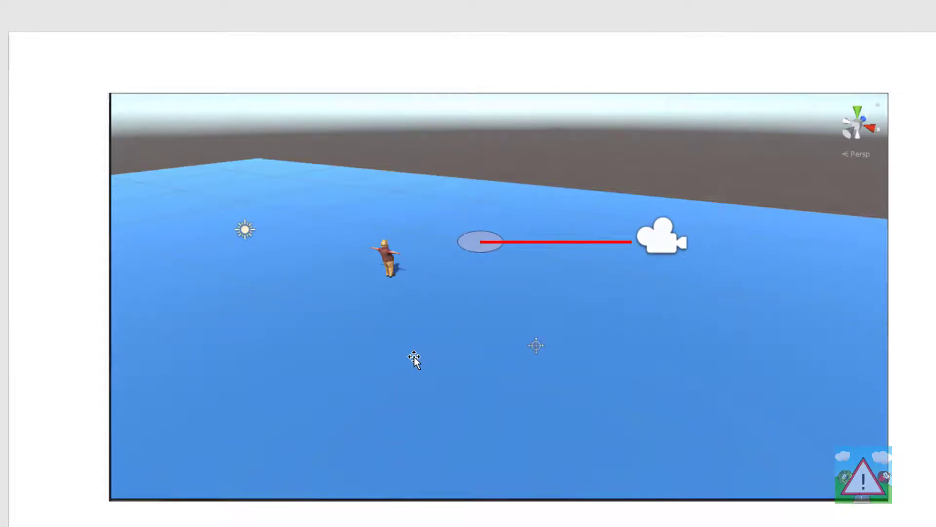
{"action": "mouse_move", "coordinate": [645, 247]}
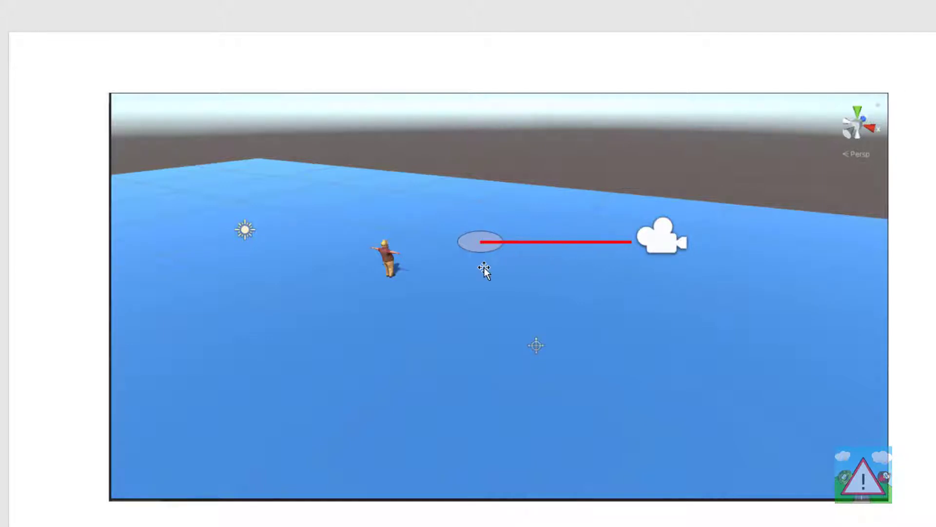
{"action": "mouse_move", "coordinate": [490, 275]}
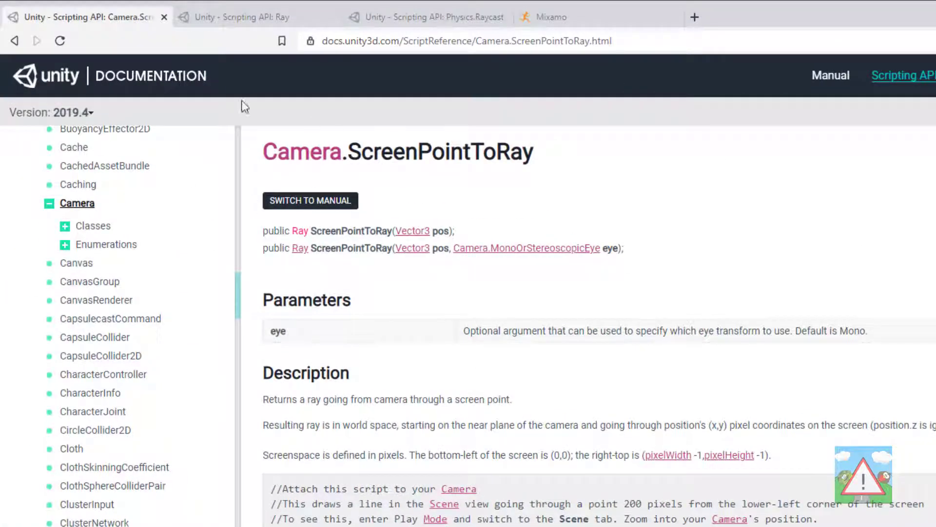
{"action": "mouse_move", "coordinate": [435, 163]}
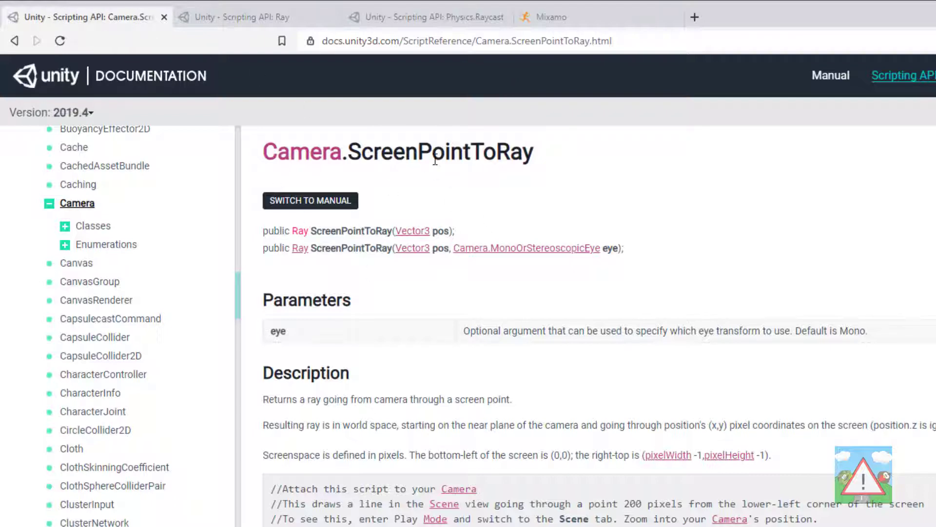
Review the Camera.ScreenPointToRay page, then move to the Physics.Raycast reference.
{"action": "double_click", "coordinate": [440, 152]}
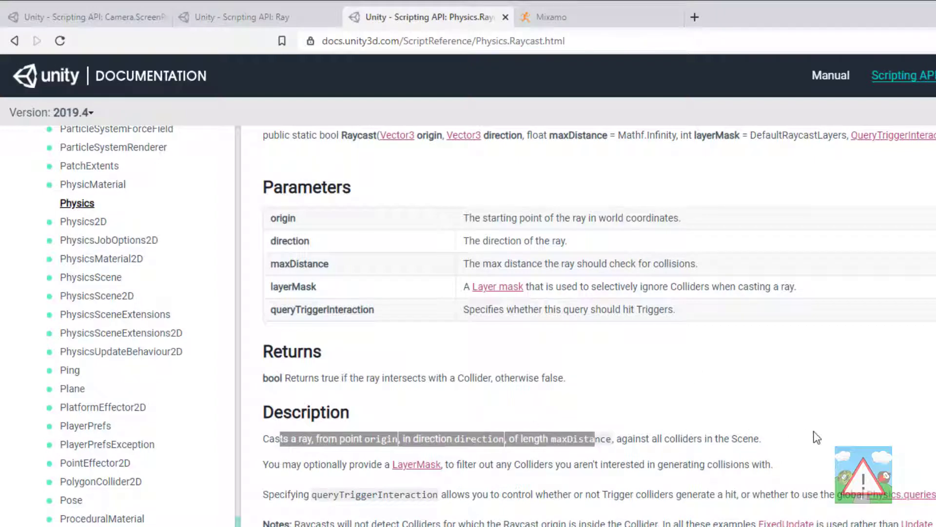
{"action": "left_click", "coordinate": [516, 500]}
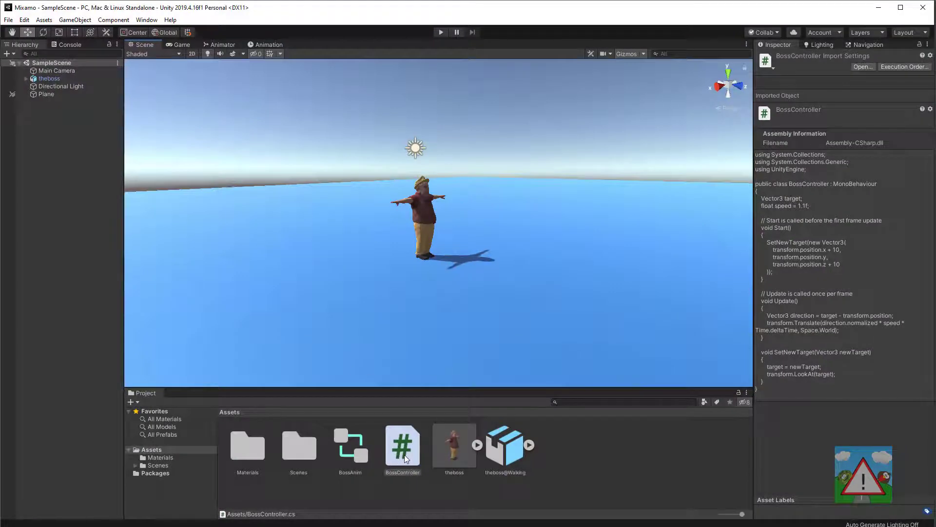
Open BossController.cs from the Assets folder in Visual Studio Code.
{"action": "double_click", "coordinate": [403, 446]}
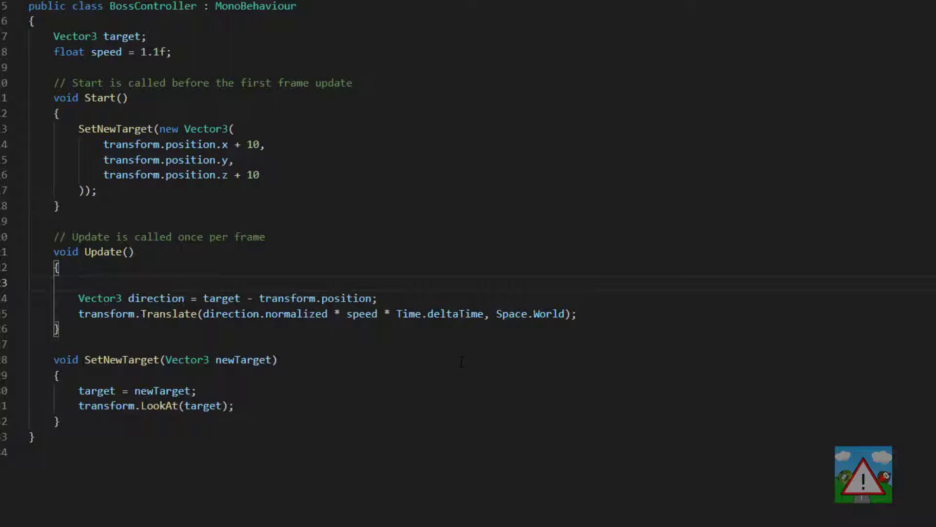
Add an if block in Update that checks for a left mouse press.
{"action": "type", "text": "if"}
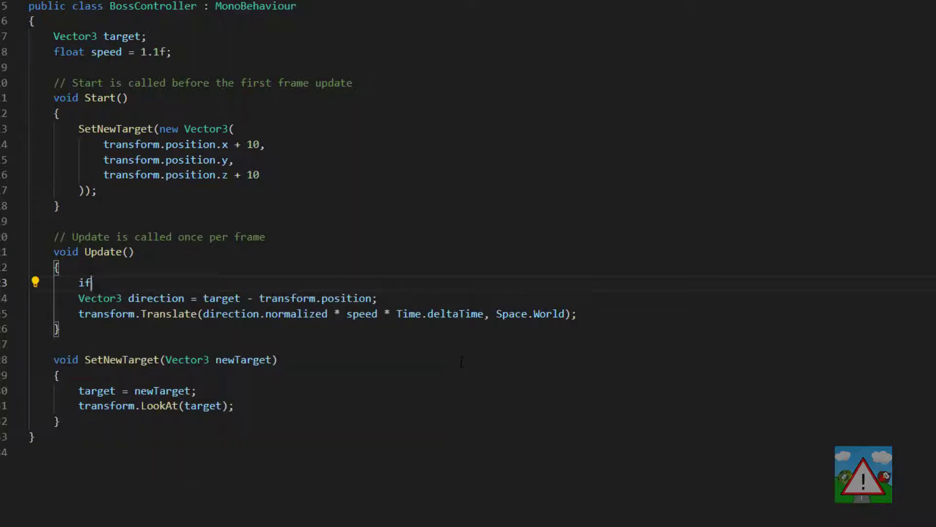
{"action": "type", "text": "(Input.getMouseButtonDown(0)"}
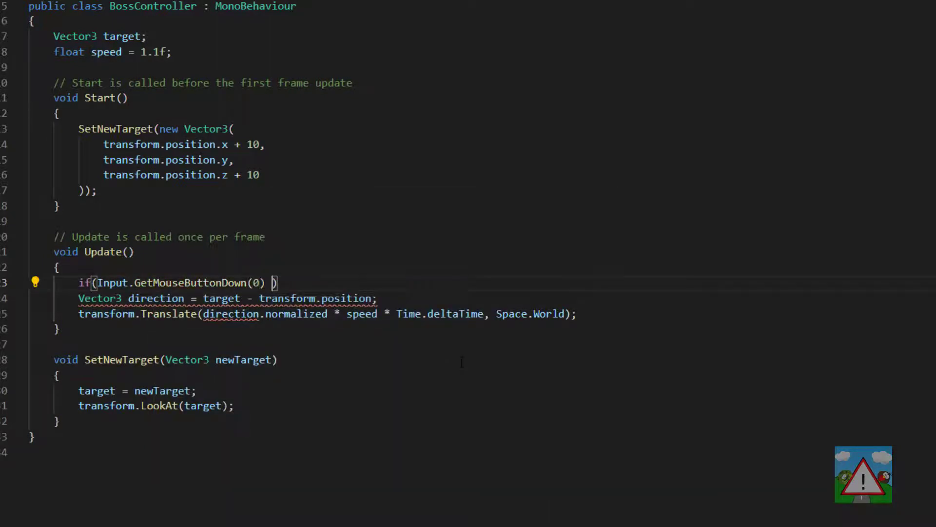
{"action": "type", "text": "== true) {"}
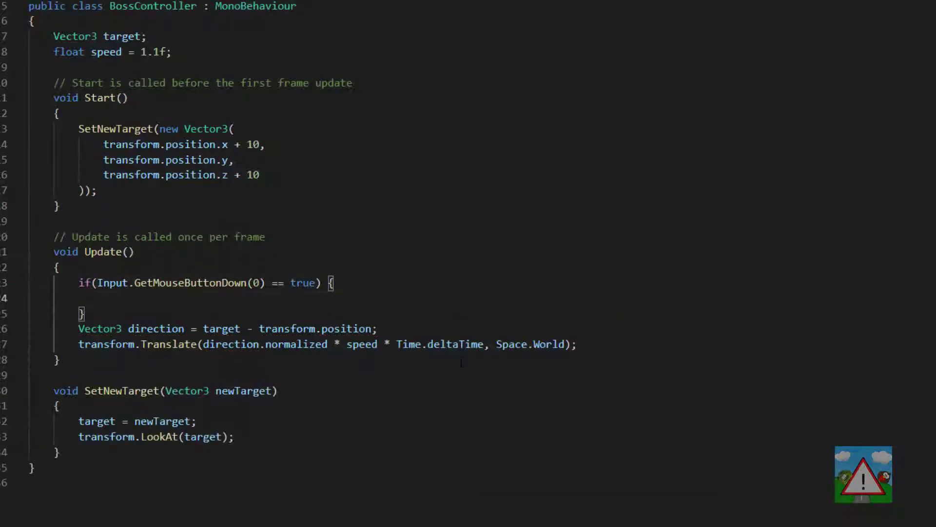
{"action": "key", "text": "Enter"}
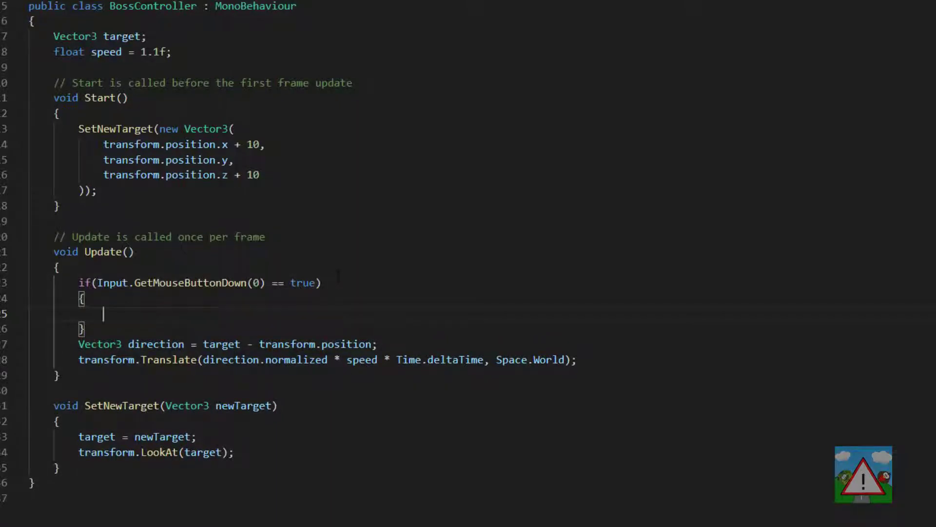
Inside it, write Ray ray = Camera.main.ScreenPointToRay(Input.mousePosition);.
{"action": "type", "text": "R"}
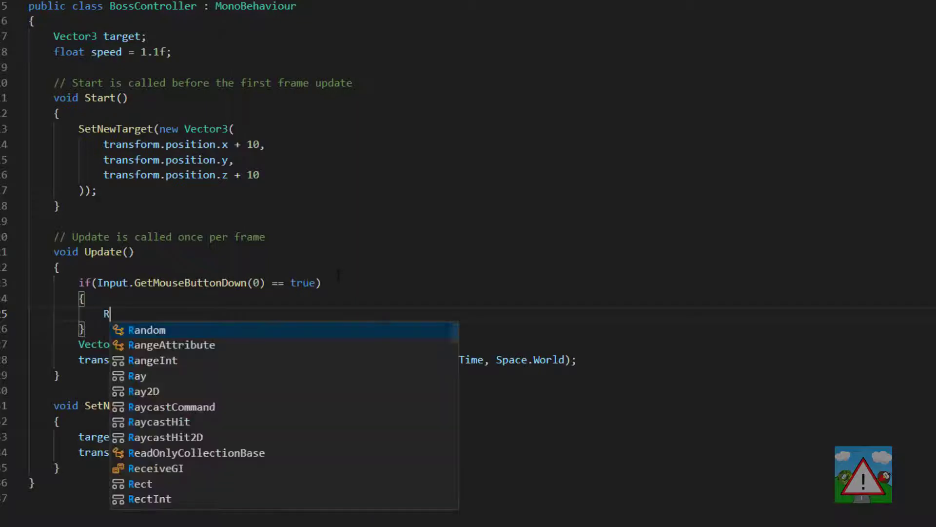
{"action": "type", "text": "ay ray ="}
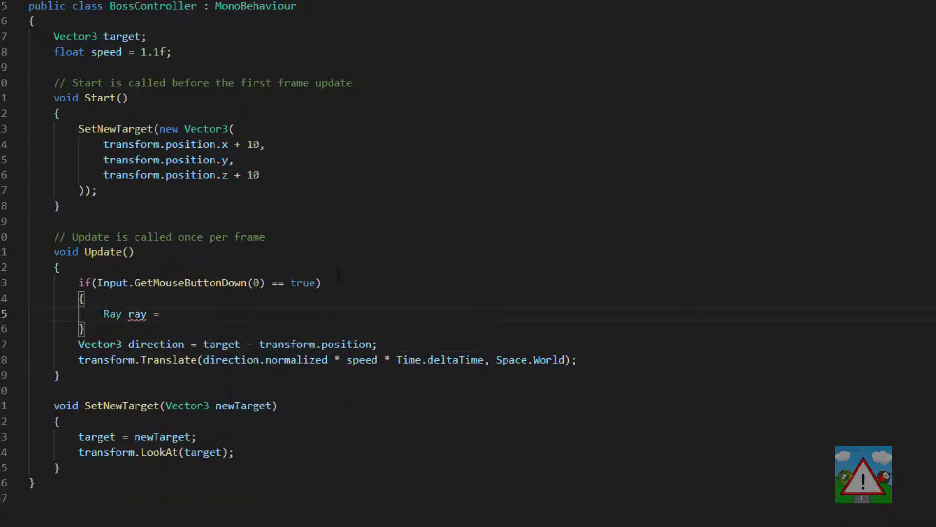
{"action": "type", "text": "Camera.main.ScreenPointToRay"}
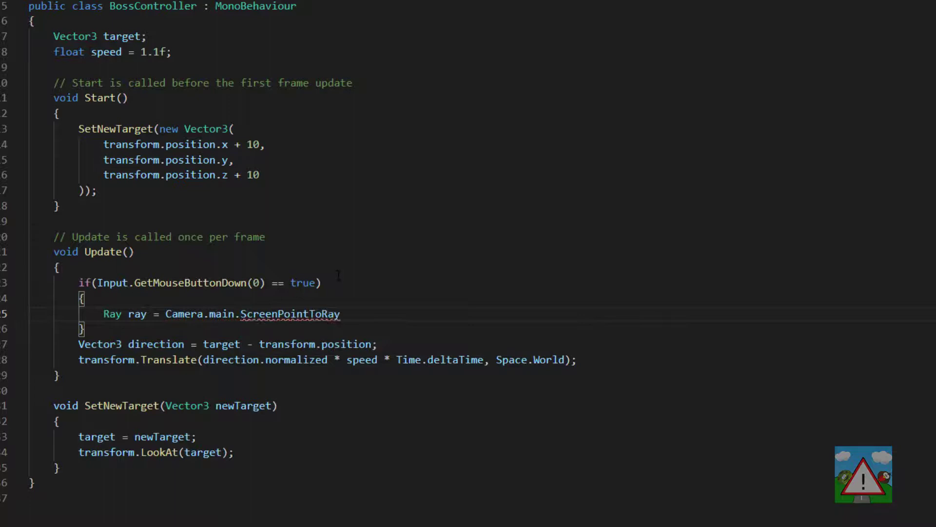
{"action": "type", "text": "(Input"}
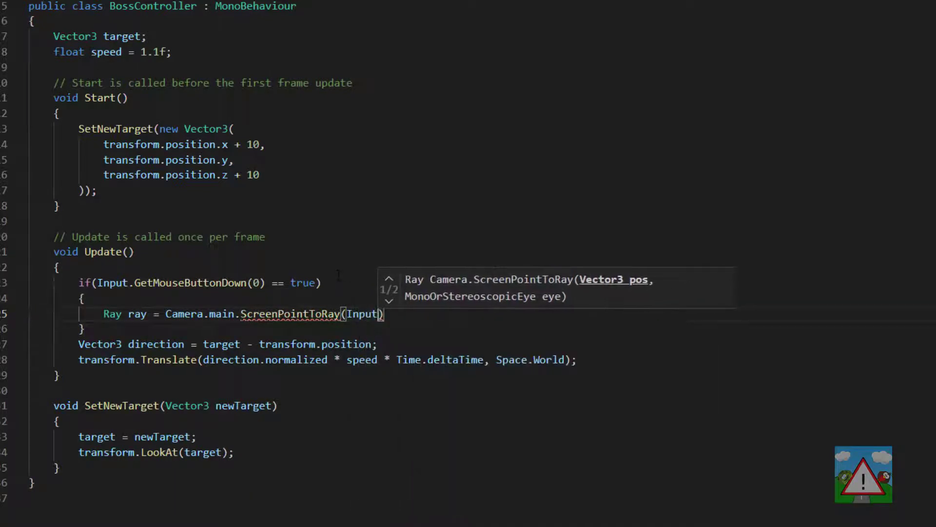
{"action": "type", "text": ".mousePosition);"}
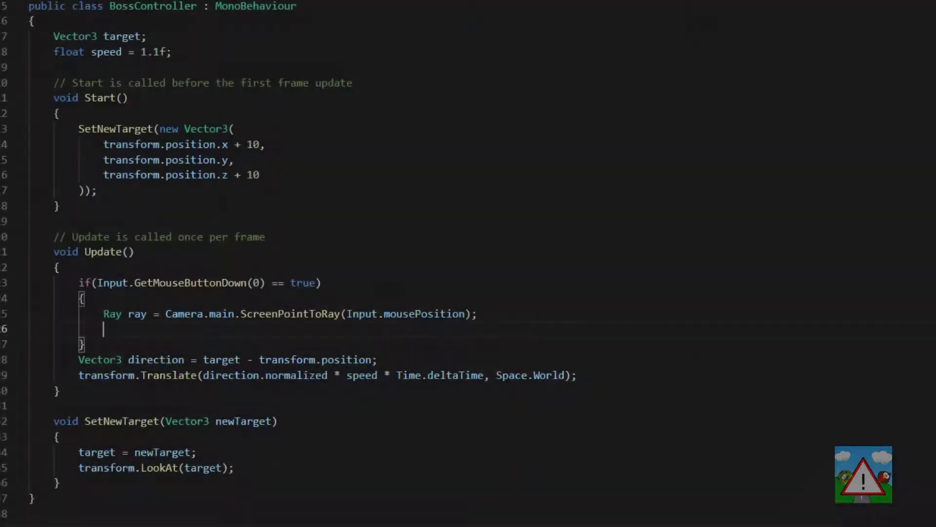
Declare RaycastHit hitInfo and test Physics.Raycast(ray.origin, ray.direction, out hitInfo).
{"action": "type", "text": "RaycastHit hit"}
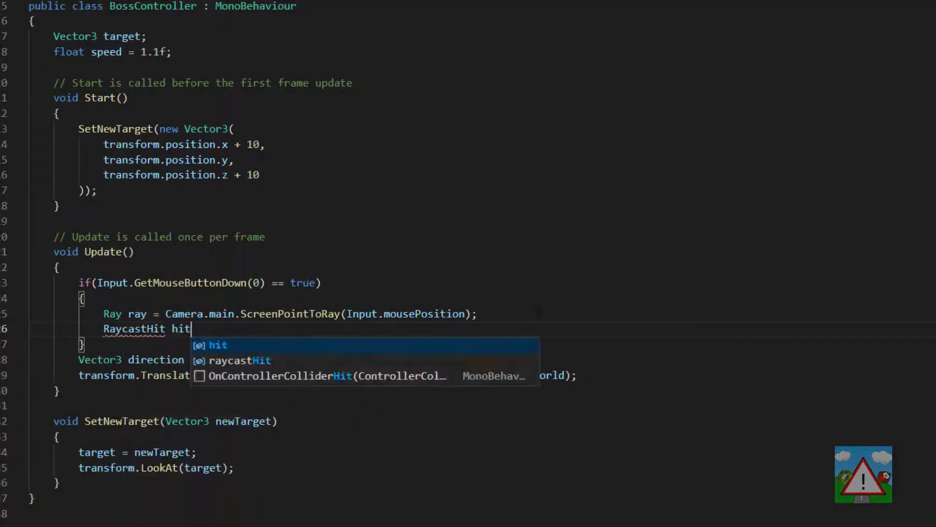
{"action": "type", "text": "Info;"}
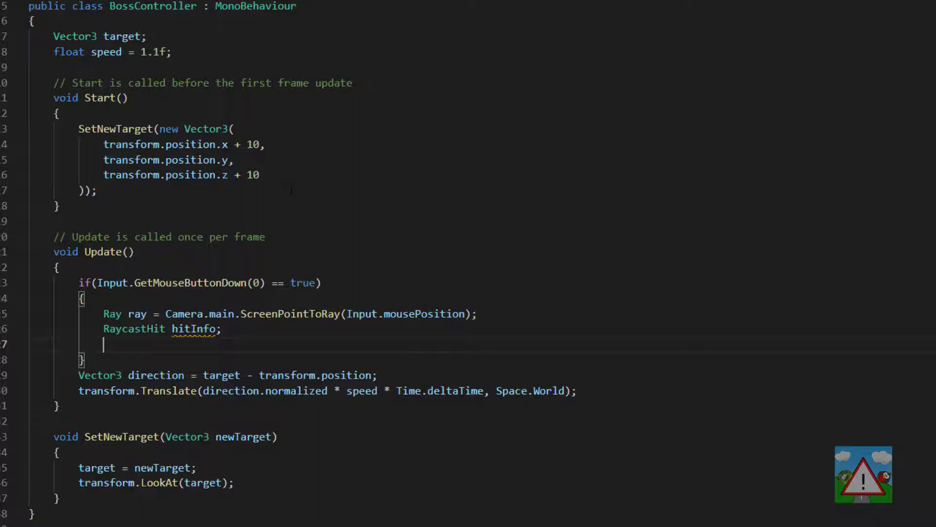
{"action": "type", "text": "if("}
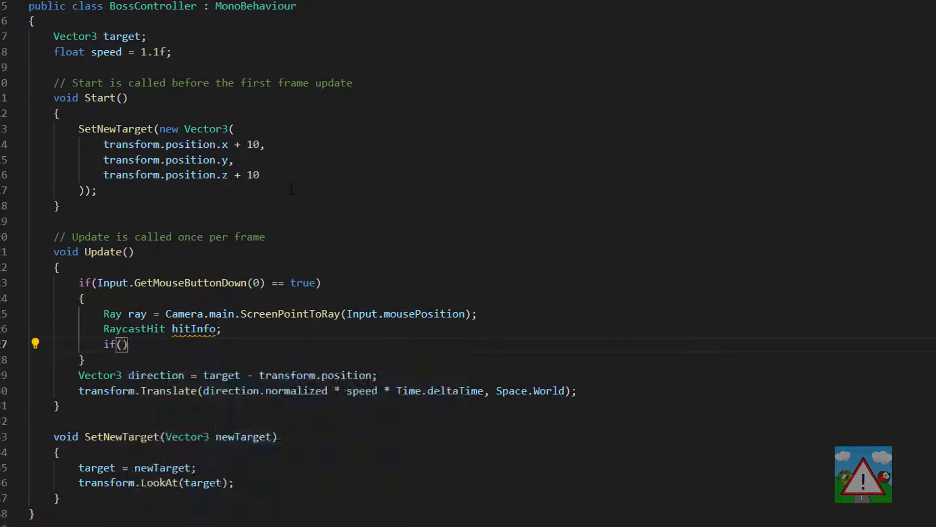
{"action": "type", "text": "Physics.Raycast"}
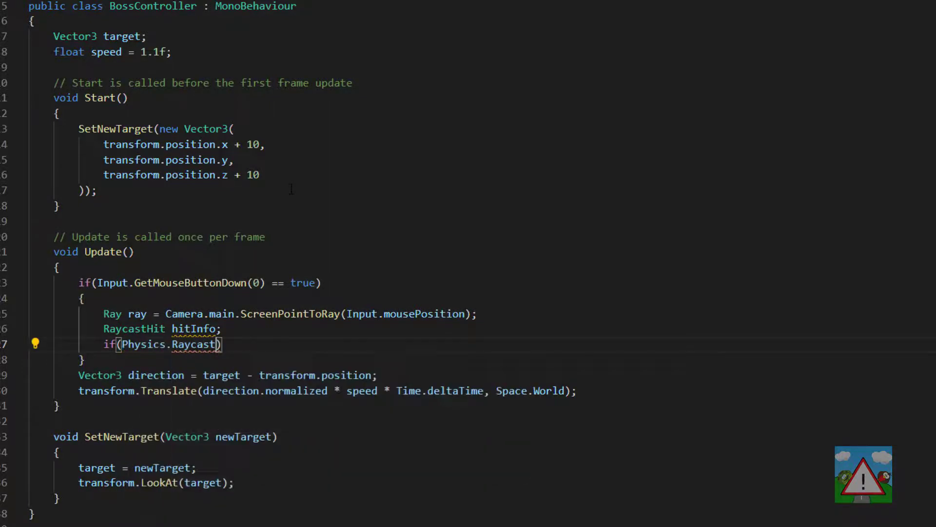
{"action": "type", "text": "(ray.origin, r"}
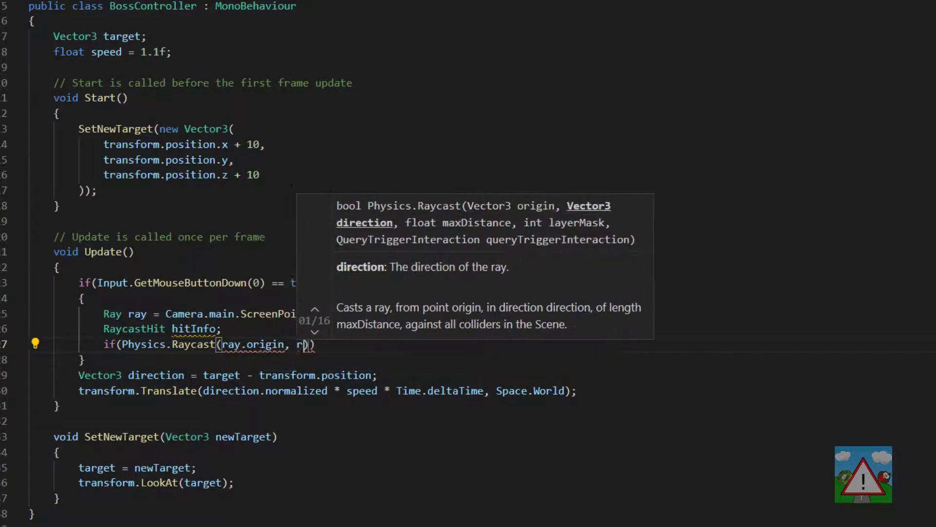
{"action": "type", "text": "ay.direction, out hitInfo"}
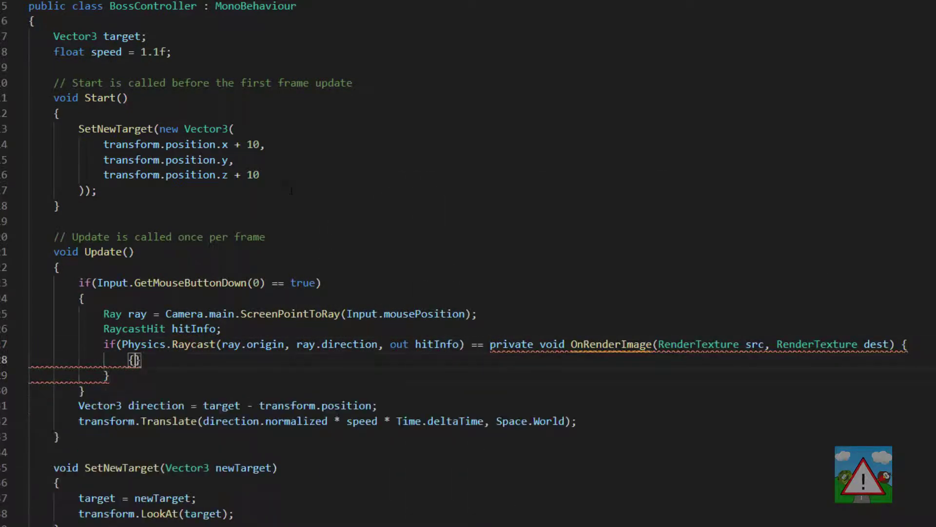
Call SetNewTarget with hitInfo.point x and z at transform.position.y.
{"action": "type", "text": "SetNEw"}
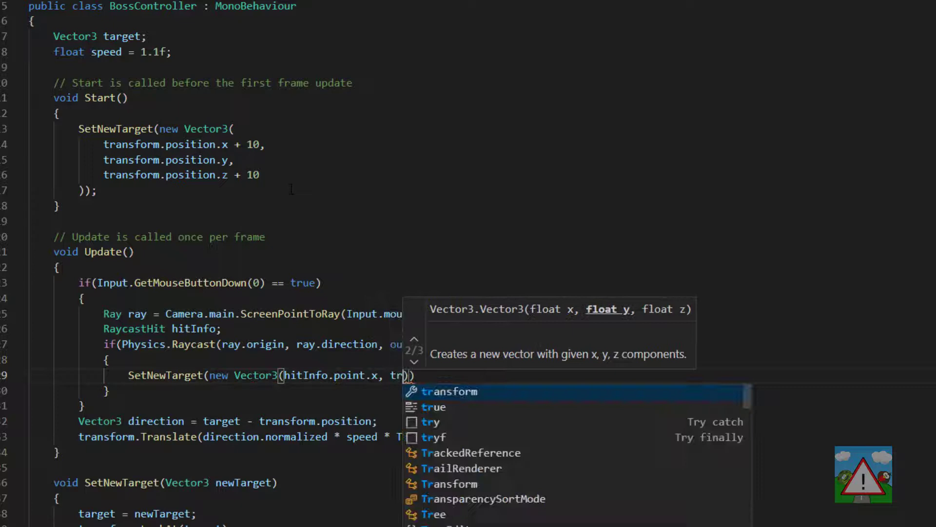
{"action": "type", "text": "transform.position.y, hitInfo.point.z"}
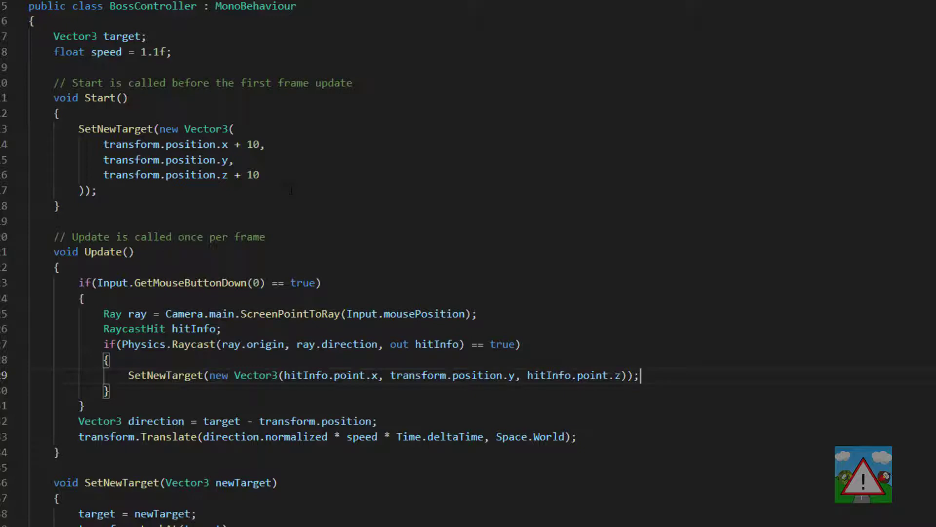
{"action": "left_click_drag", "start_coordinate": [207, 375], "coordinate": [486, 375]}
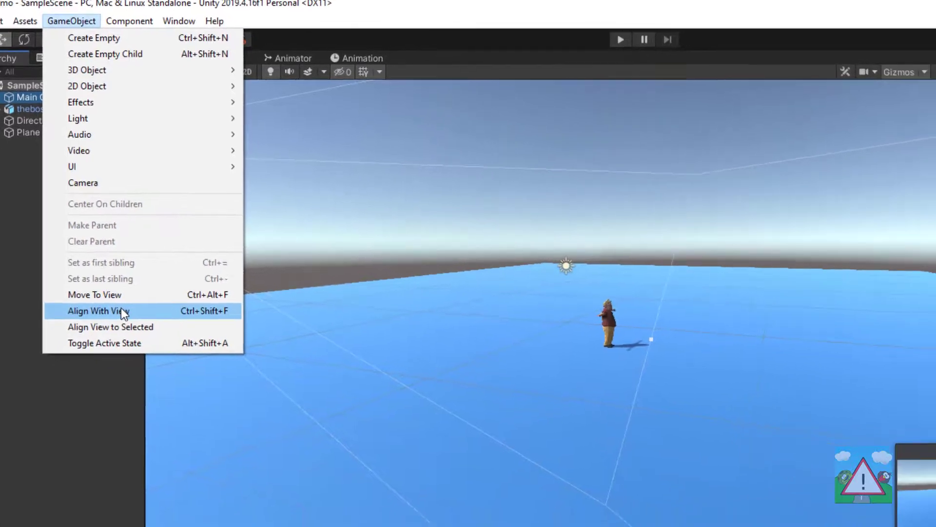
Align Main Camera with the current scene view of the boss.
{"action": "left_click", "coordinate": [99, 311]}
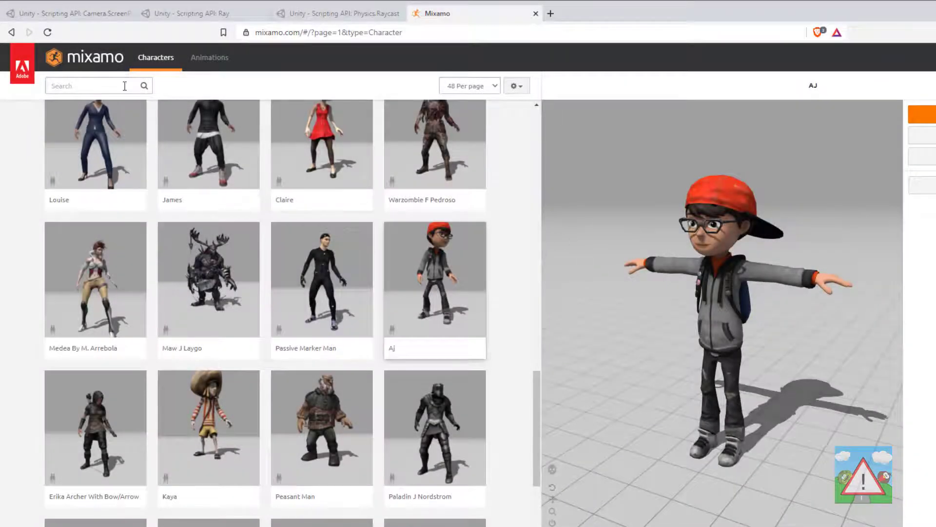
{"action": "mouse_move", "coordinate": [442, 298]}
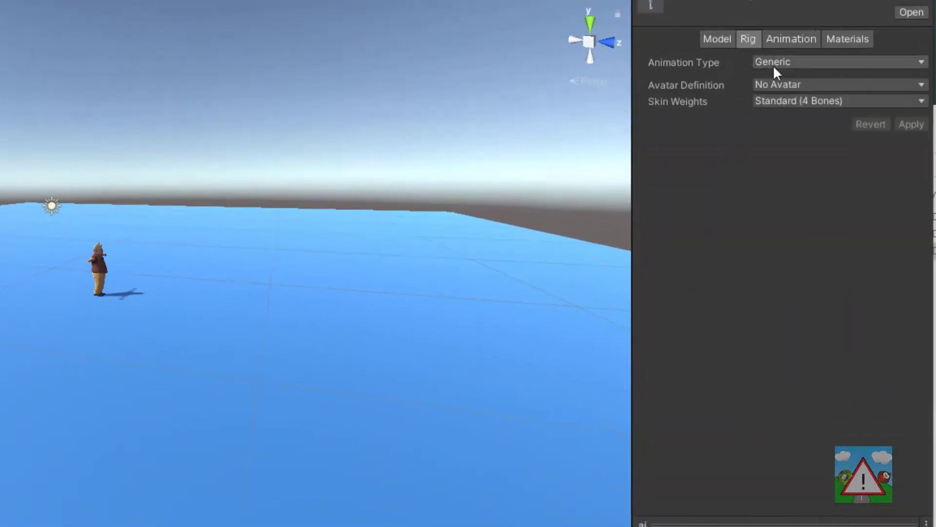
Change AJ's Rig animation type and extract its materials to Assets/Materials.
{"action": "left_click", "coordinate": [838, 62]}
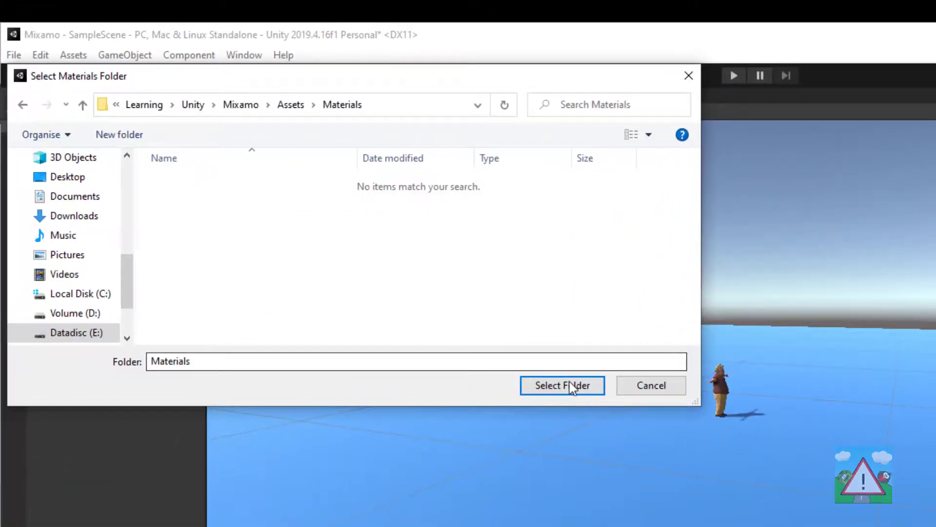
{"action": "left_click", "coordinate": [561, 385]}
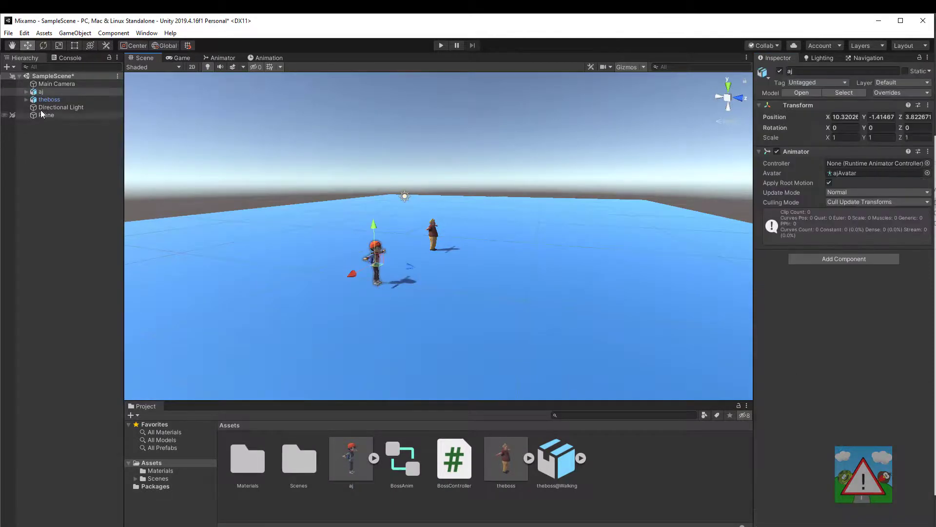
Select aj and drag BossAnim onto its Animator Controller field.
{"action": "left_click", "coordinate": [41, 91]}
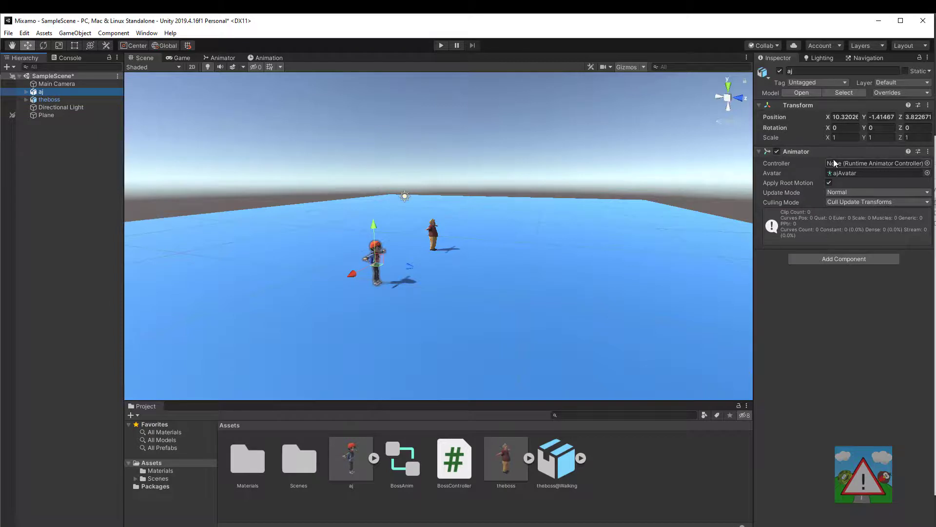
{"action": "left_click_drag", "start_coordinate": [401, 451], "coordinate": [875, 163]}
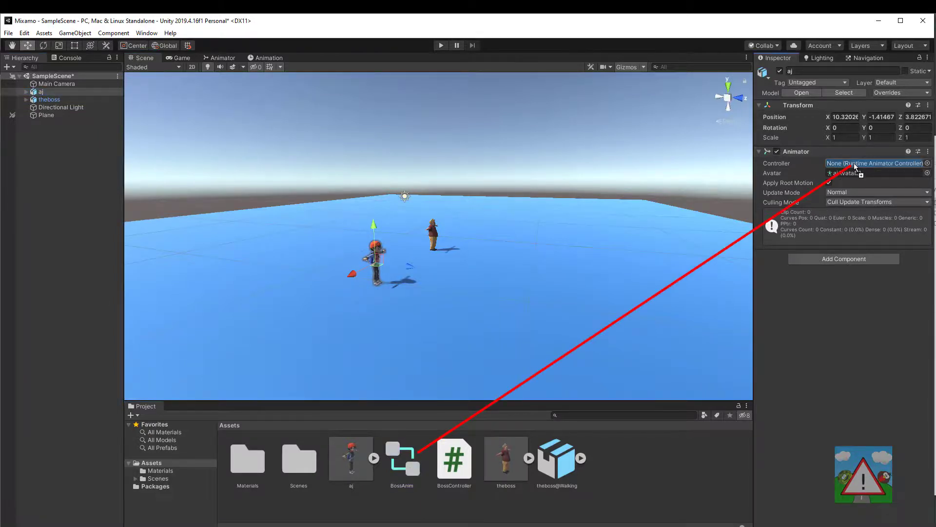
{"action": "left_click_drag", "start_coordinate": [402, 458], "coordinate": [875, 163]}
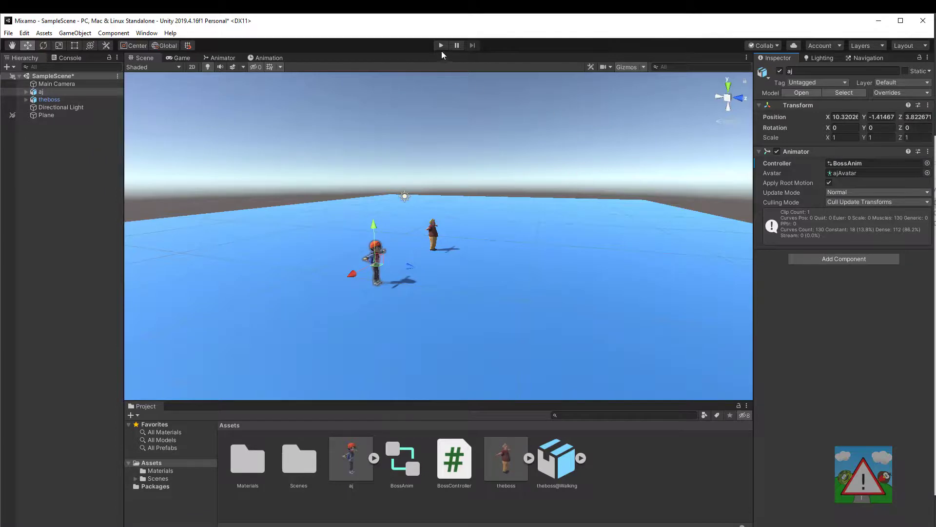
{"action": "mouse_move", "coordinate": [440, 45]}
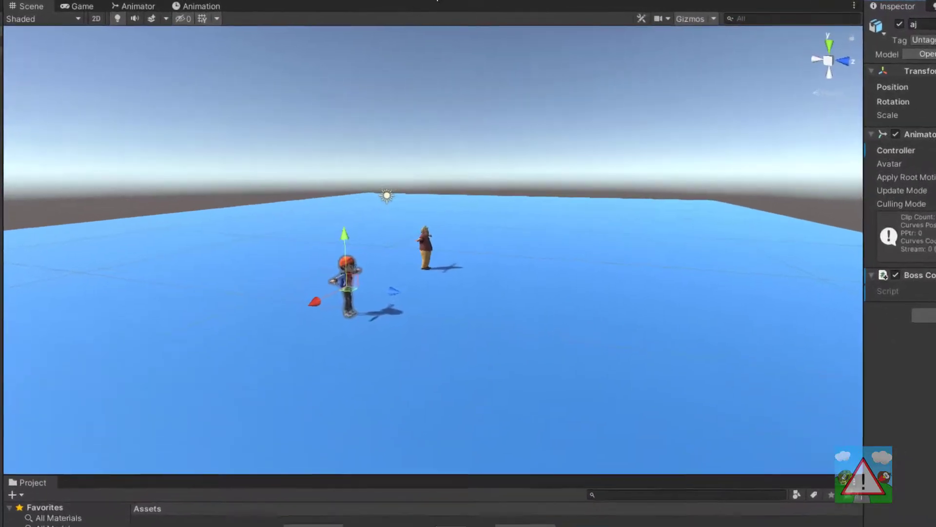
Add the BossController script component to aj.
{"action": "left_click", "coordinate": [82, 6]}
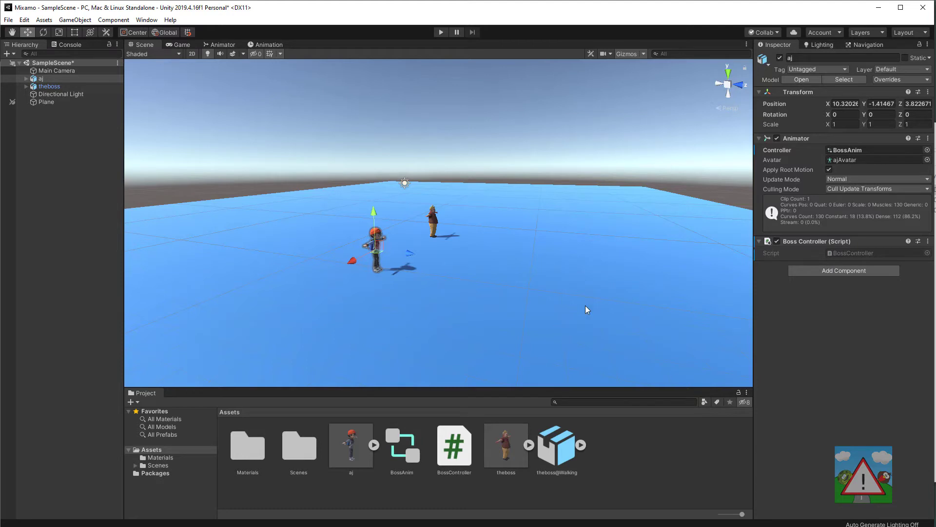
{"action": "mouse_move", "coordinate": [459, 193]}
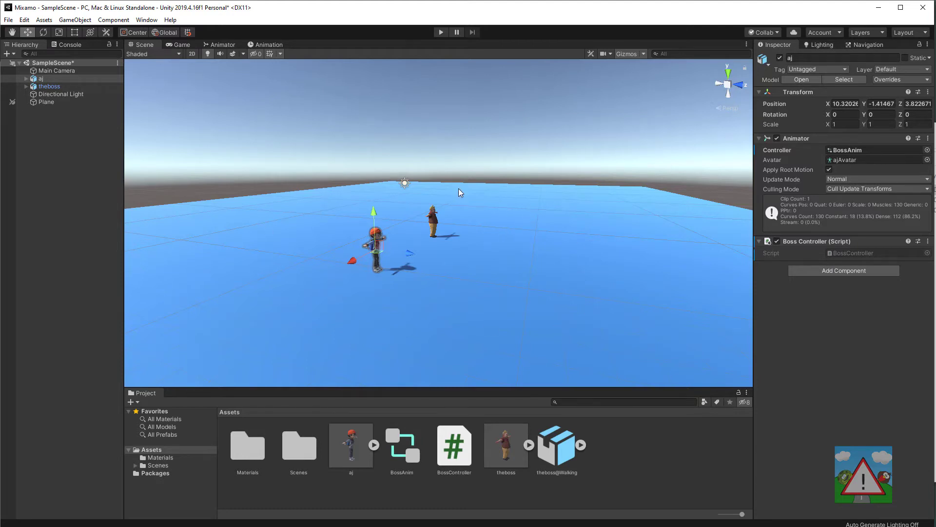
{"action": "mouse_move", "coordinate": [529, 282]}
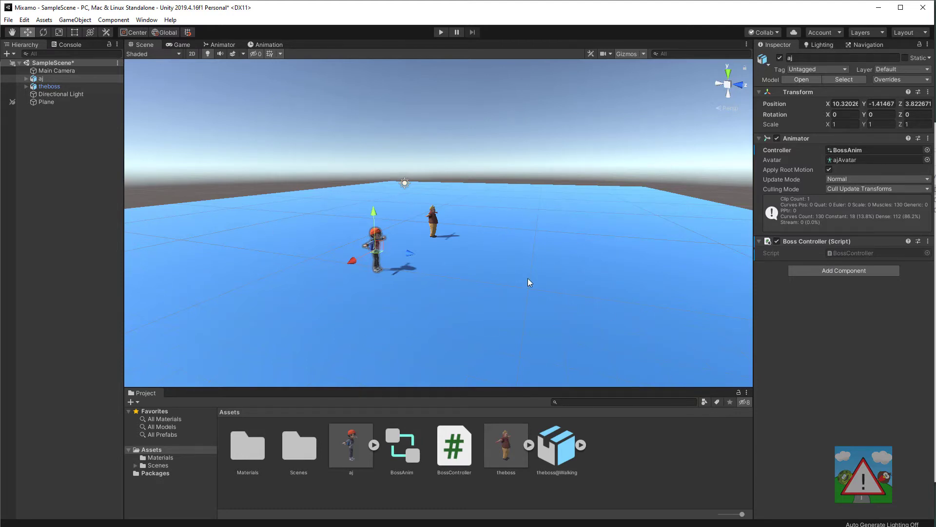